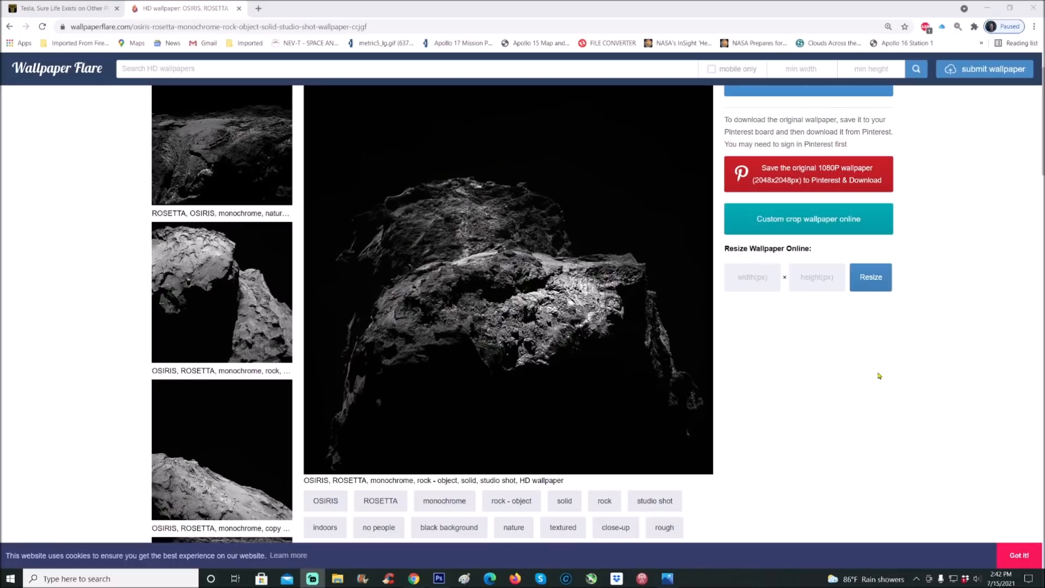
mouse_move(924, 347)
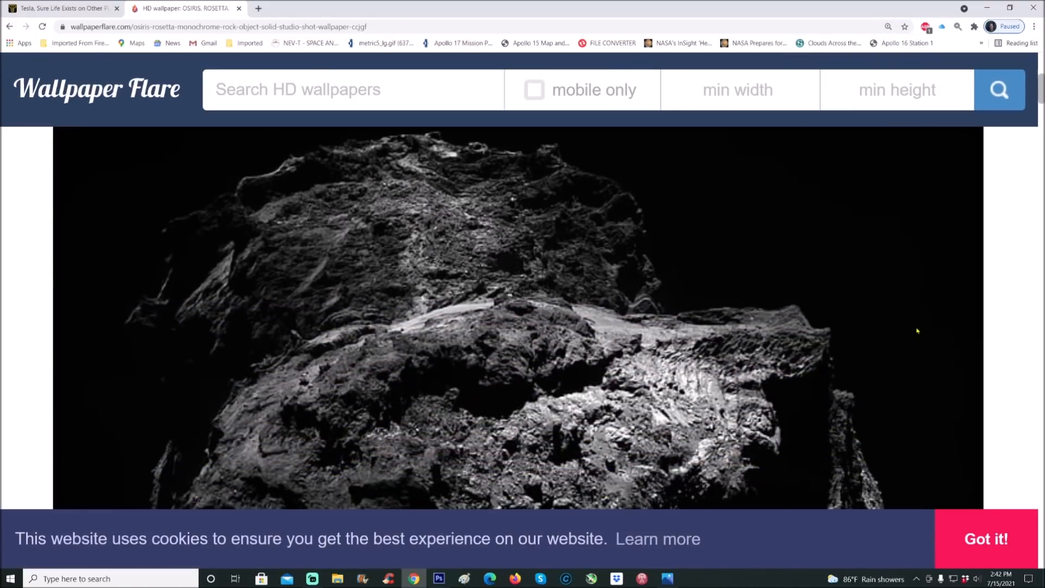
- Magnify the Wallpaper Flare comet page to 200% so the photo fills the window
click(888, 26)
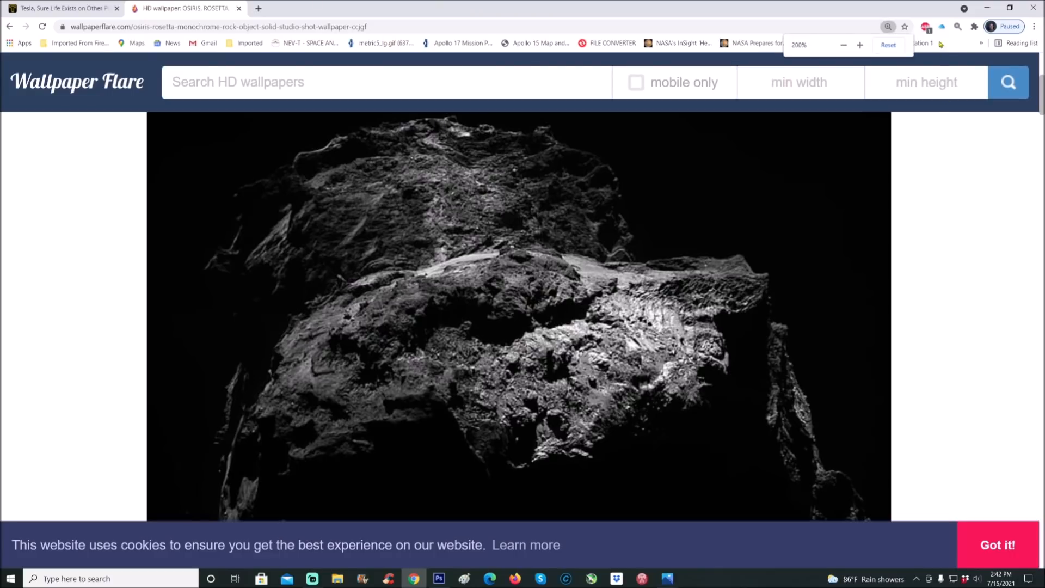
click(888, 46)
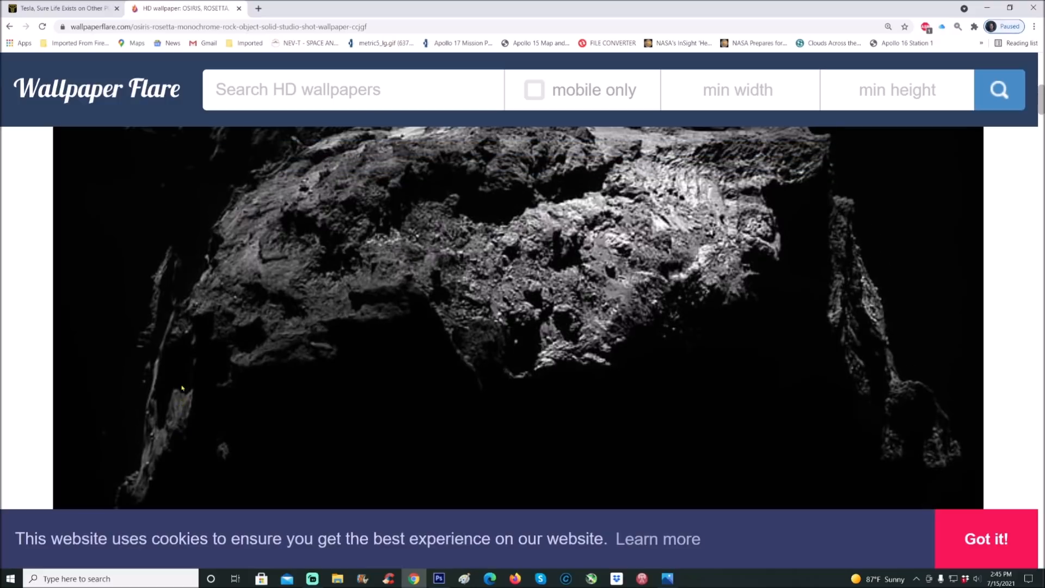
mouse_move(325, 320)
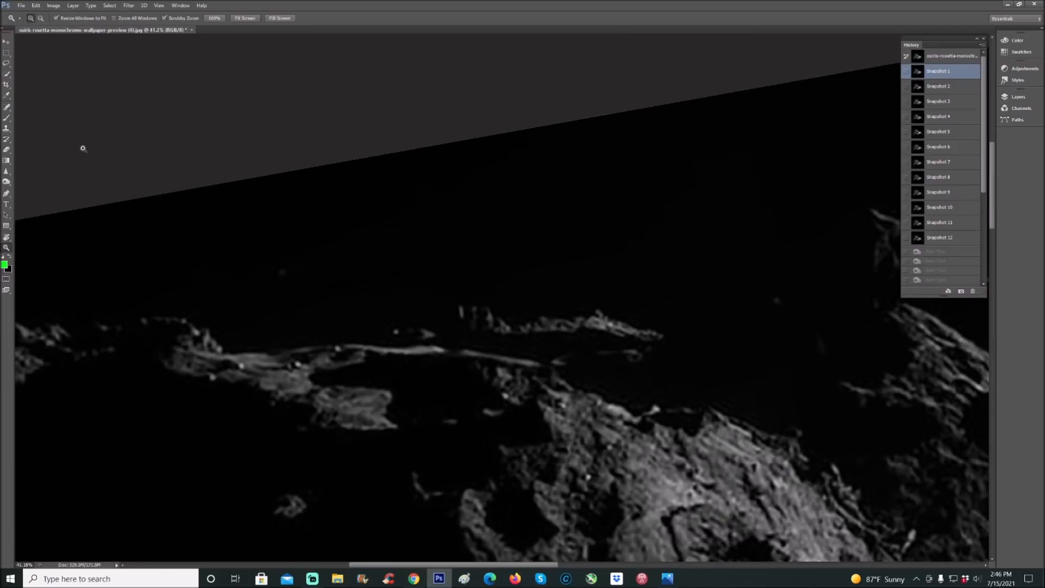
- Paint green circles and two downward arrows on bright structures along the dark ridge
click(7, 118)
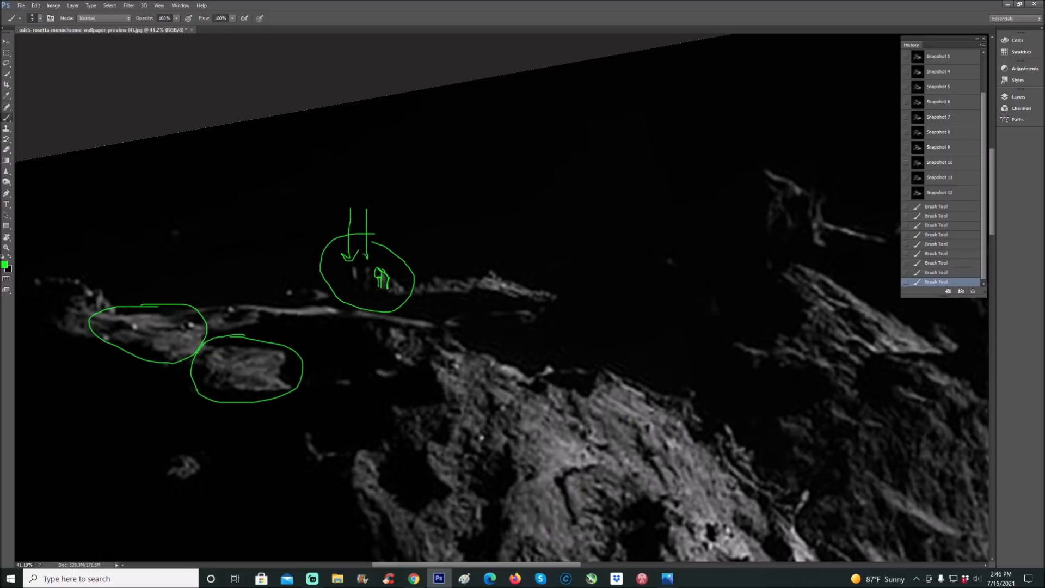
scroll(up, 3)
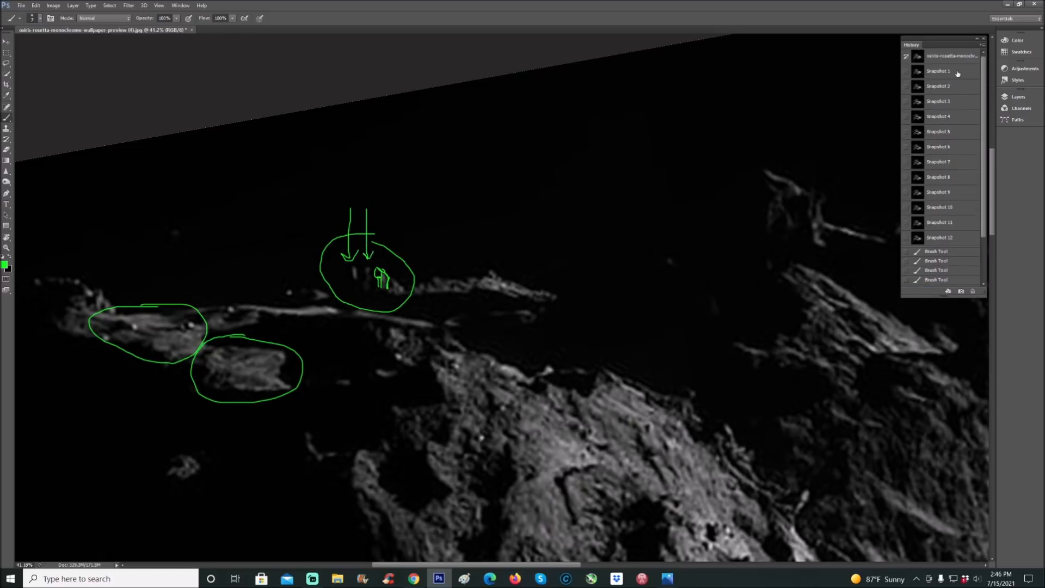
- Restore an earlier rotated snapshot and draw green loops, a circled feature with arrow, and a spiral squiggle
click(937, 71)
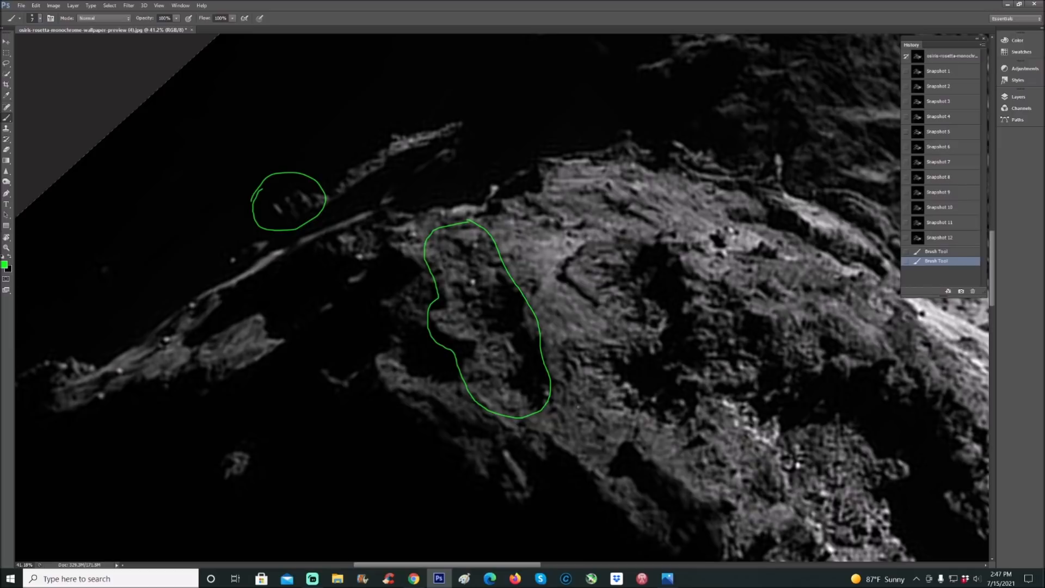
mouse_move(666, 293)
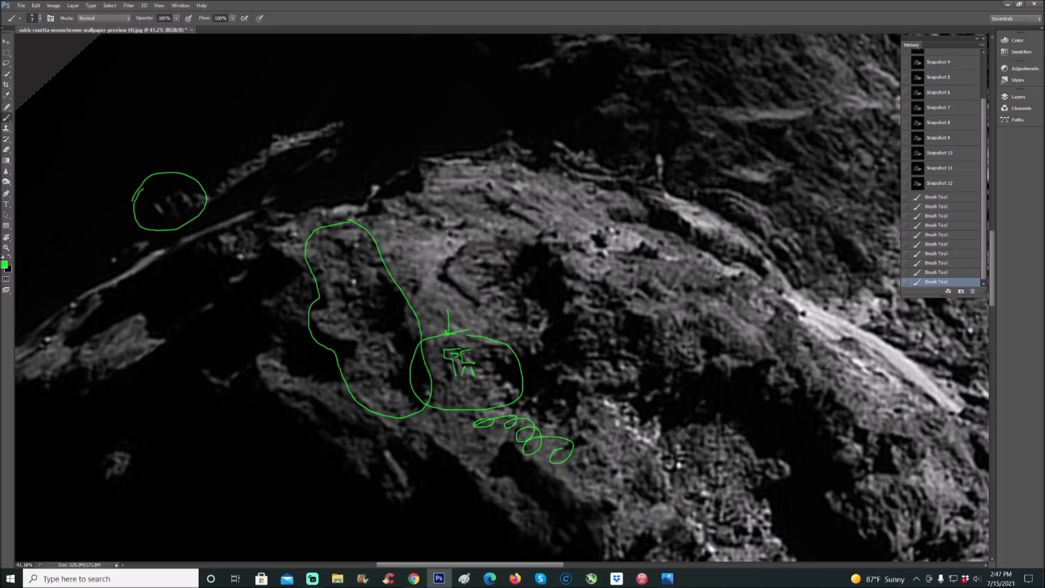
scroll(up, 3)
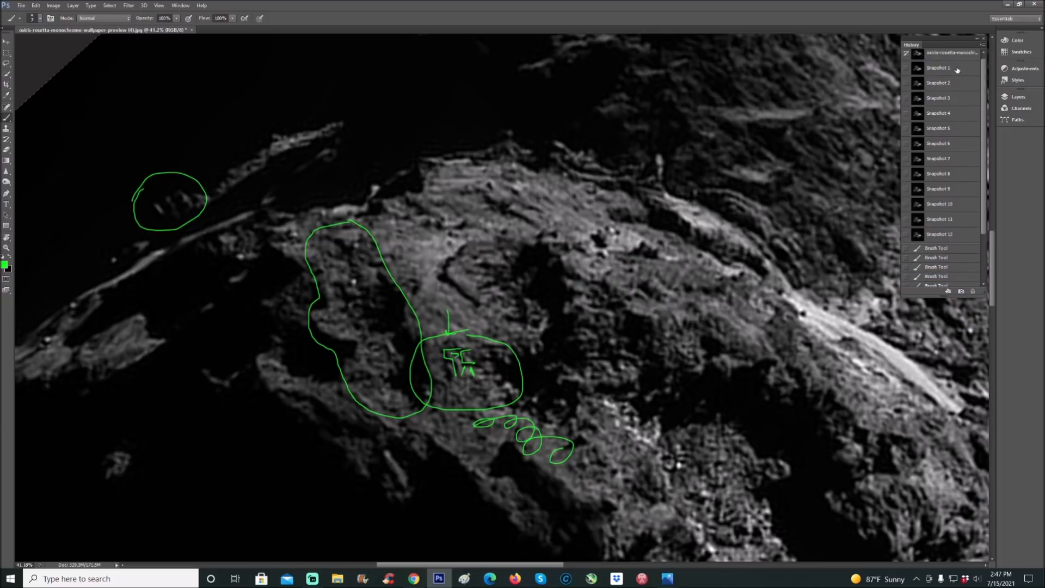
- Restore a steeper rotated snapshot and mark two green circles near the bottom with arrows at the central ledge
click(938, 67)
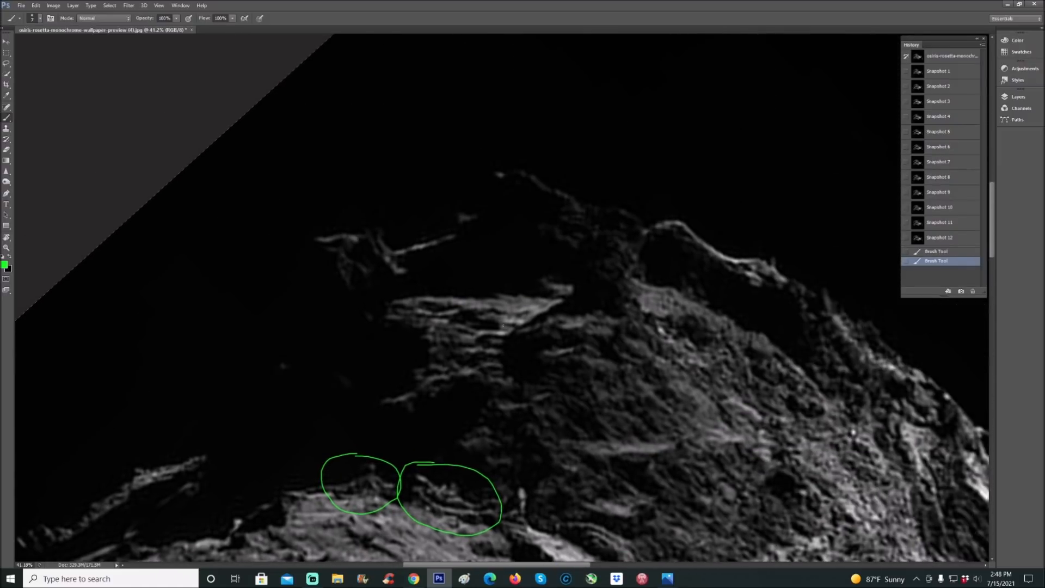
click(499, 325)
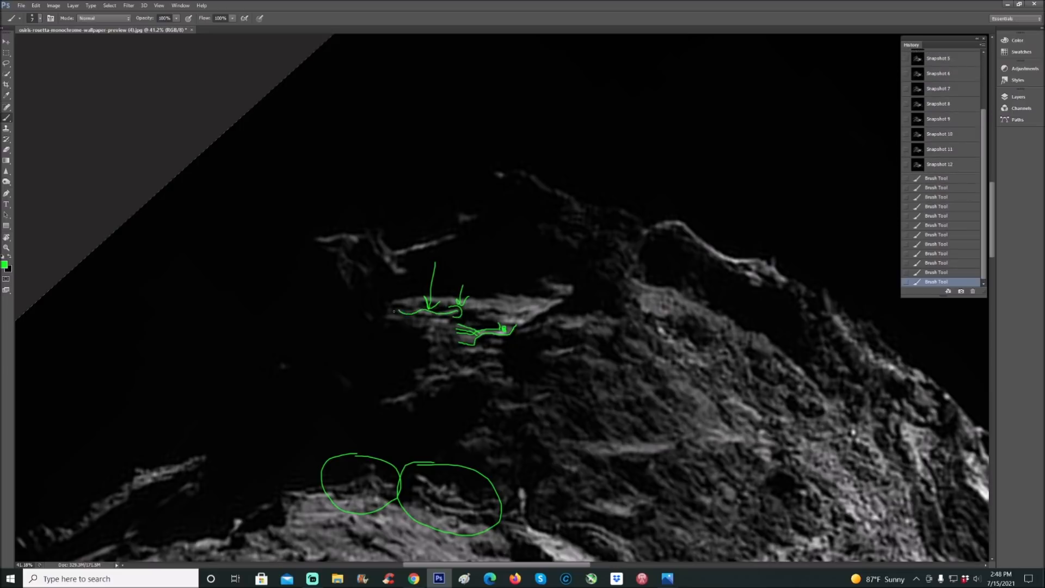
scroll(up, 3)
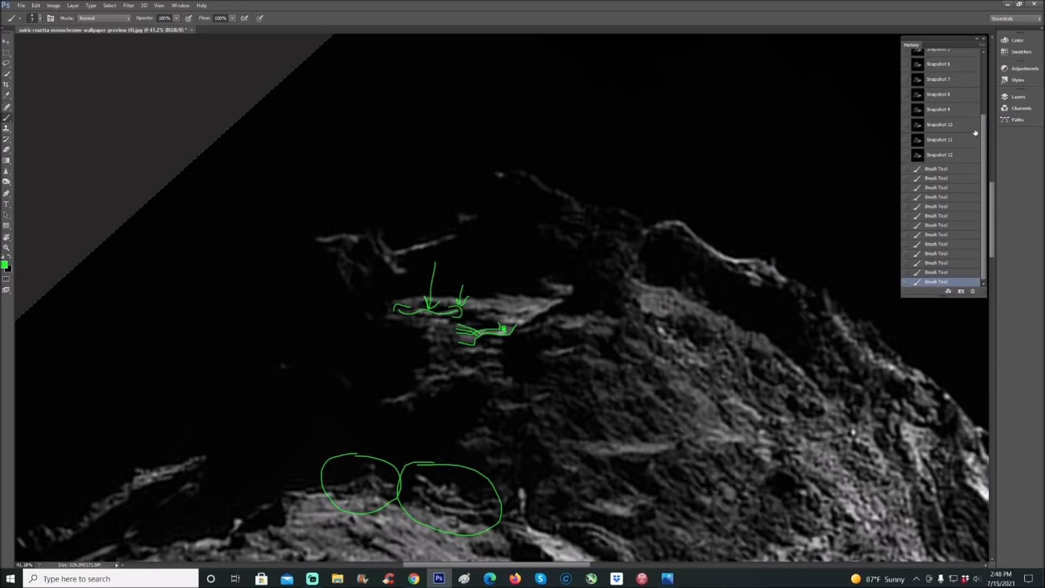
- Restore an earlier rotated snapshot and revert unwanted strokes around the cliff-edge ledge
click(938, 70)
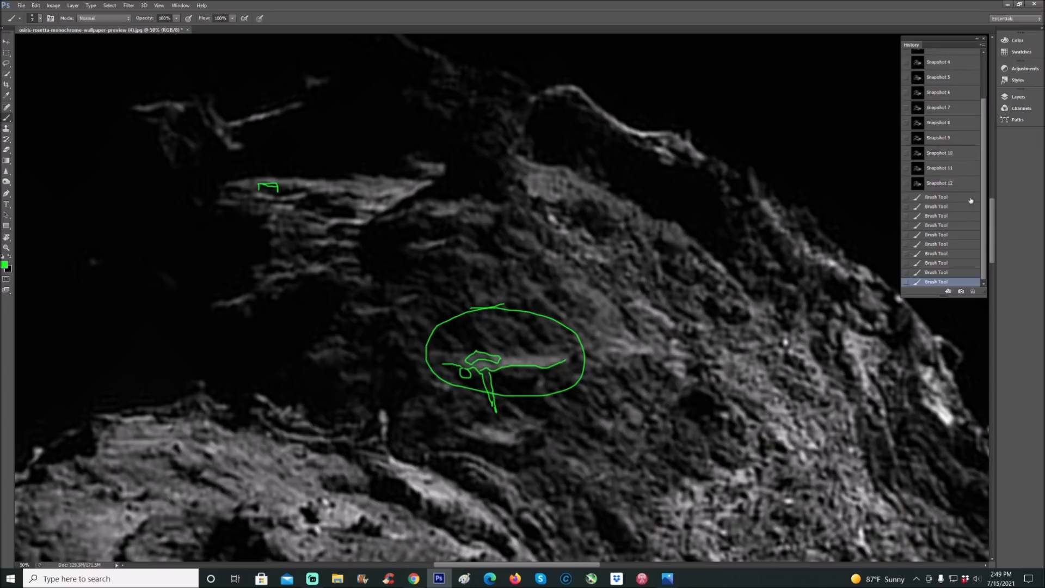
click(938, 70)
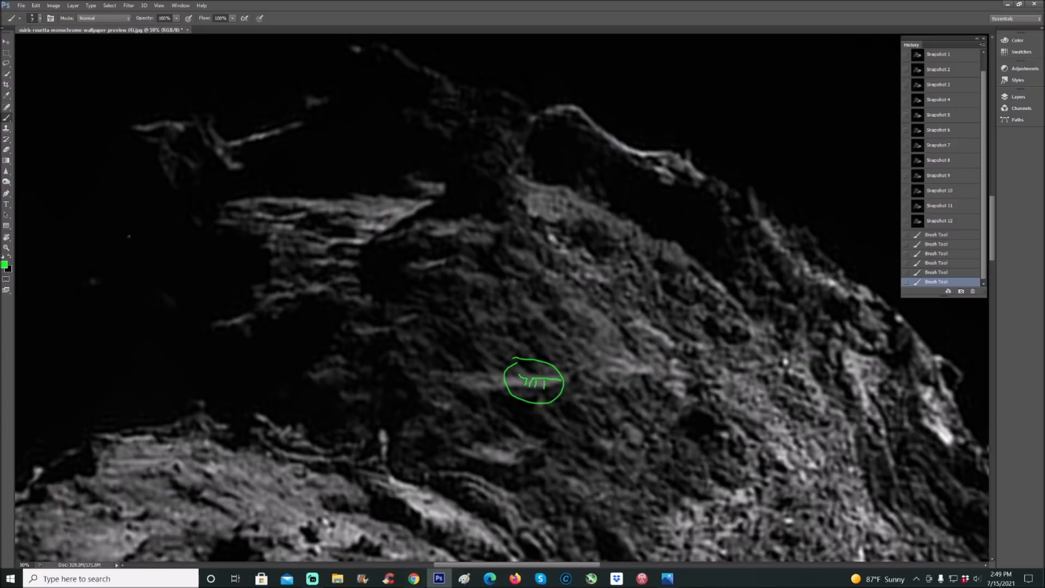
click(6, 237)
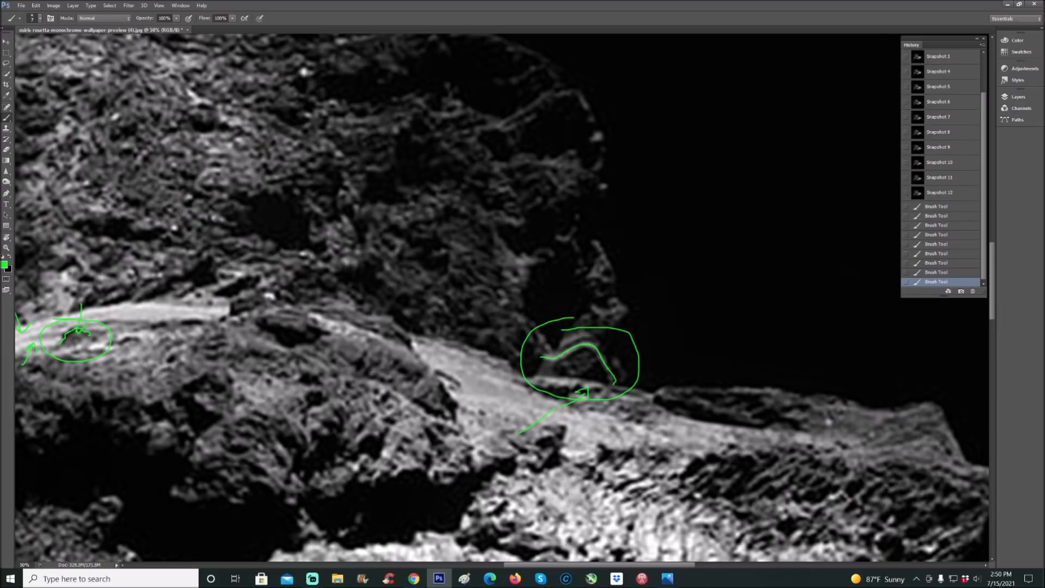
scroll(up, 3)
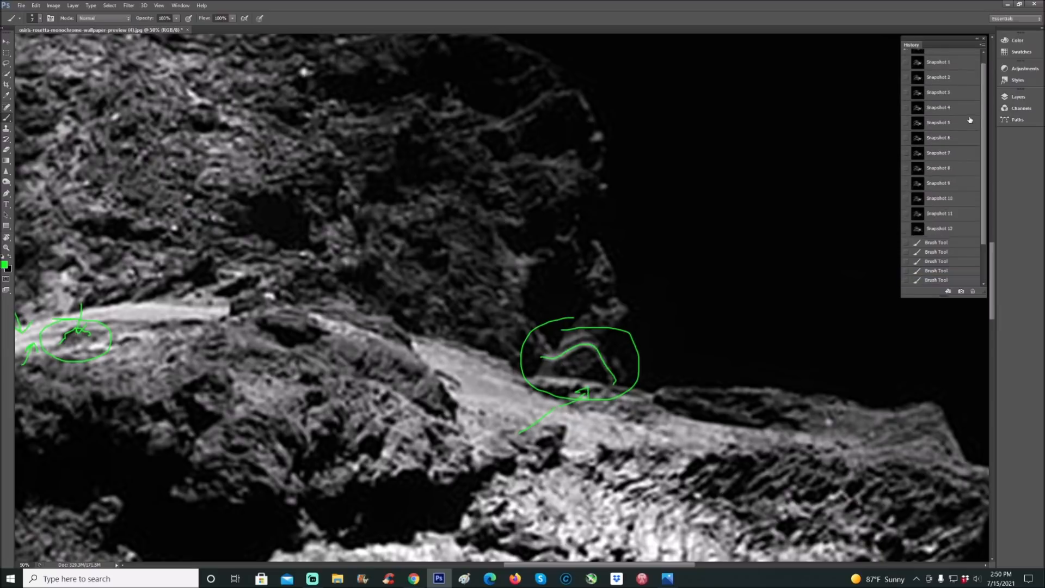
- Draw green arrows at the suspected beam, circle the dark ledge and outline the bright ridge
click(938, 71)
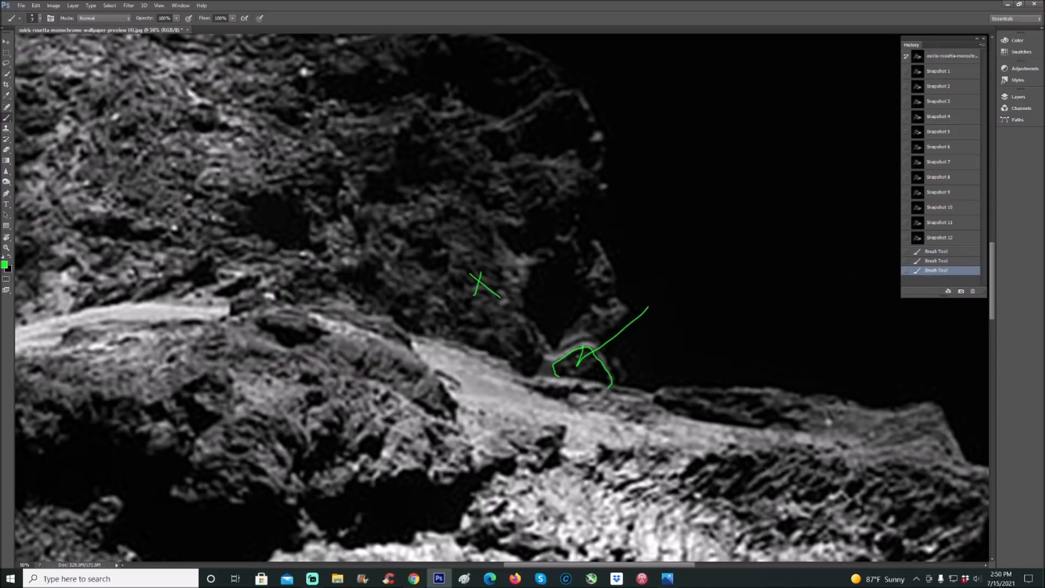
click(938, 71)
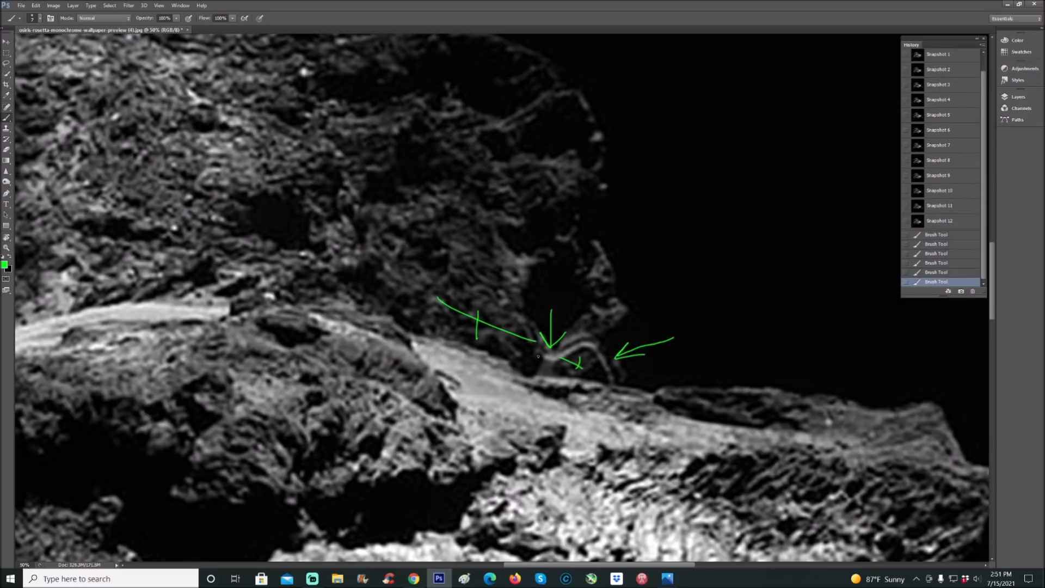
click(937, 71)
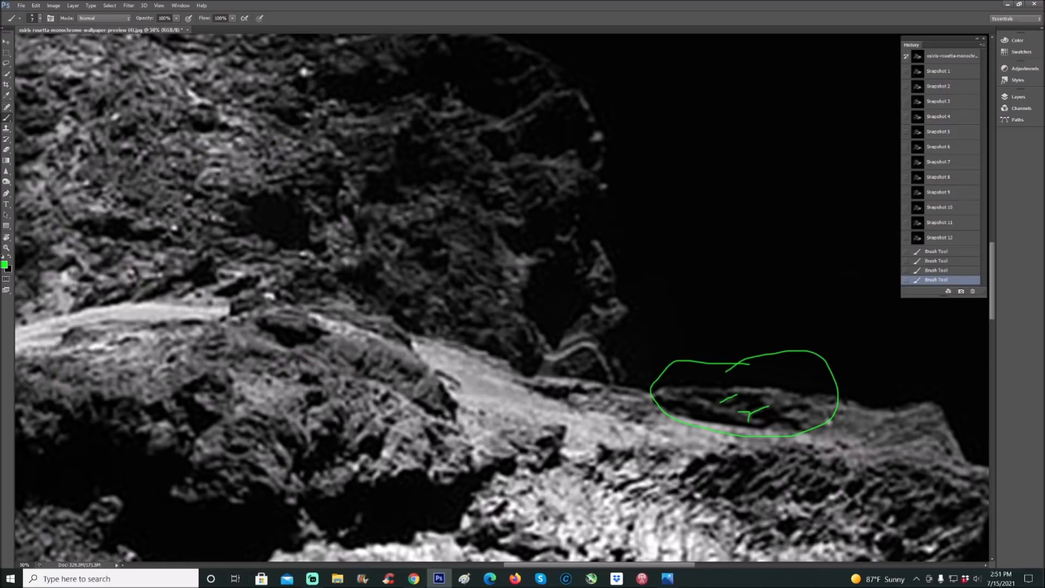
click(938, 70)
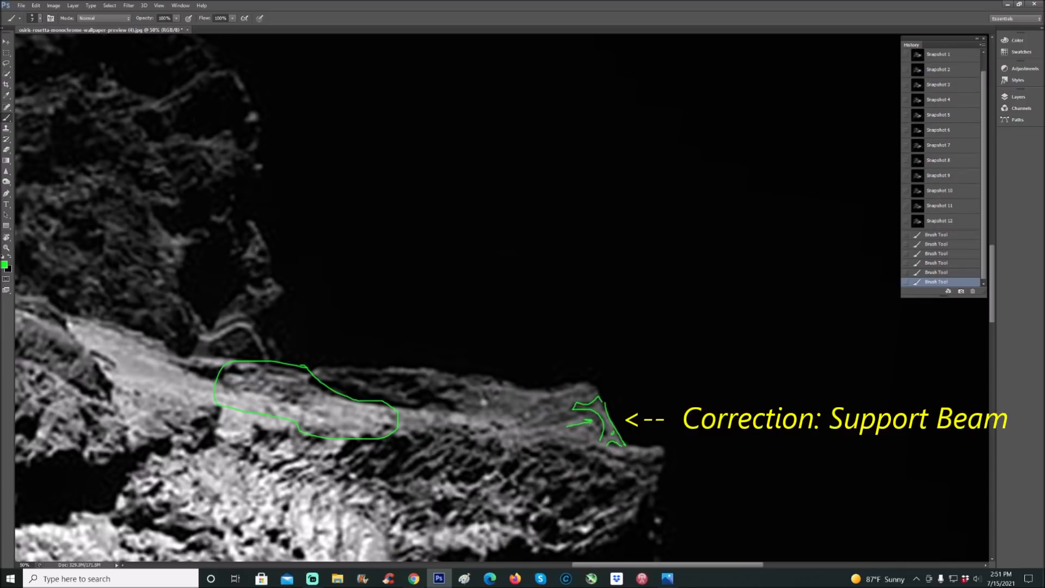
- Clear the earlier ledge markings via History, undo the large ellipse and zoom out to the whole rotated photo
scroll(up, 3)
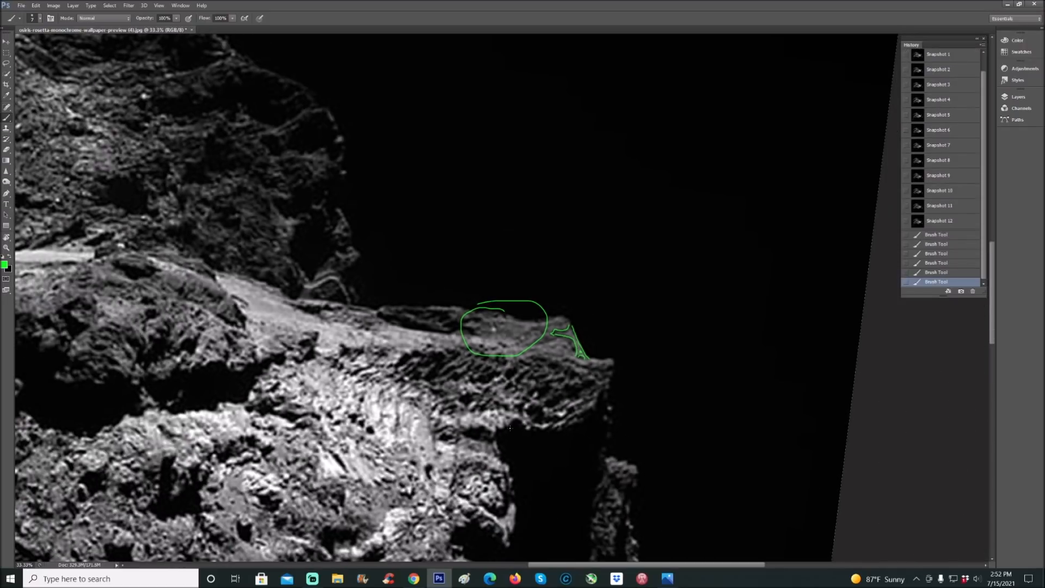
click(939, 237)
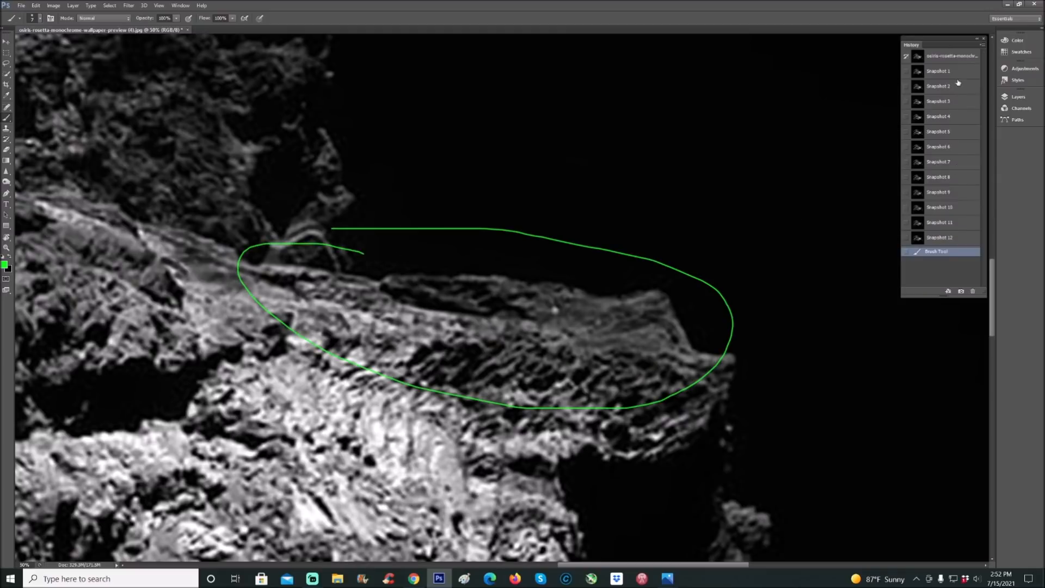
click(937, 70)
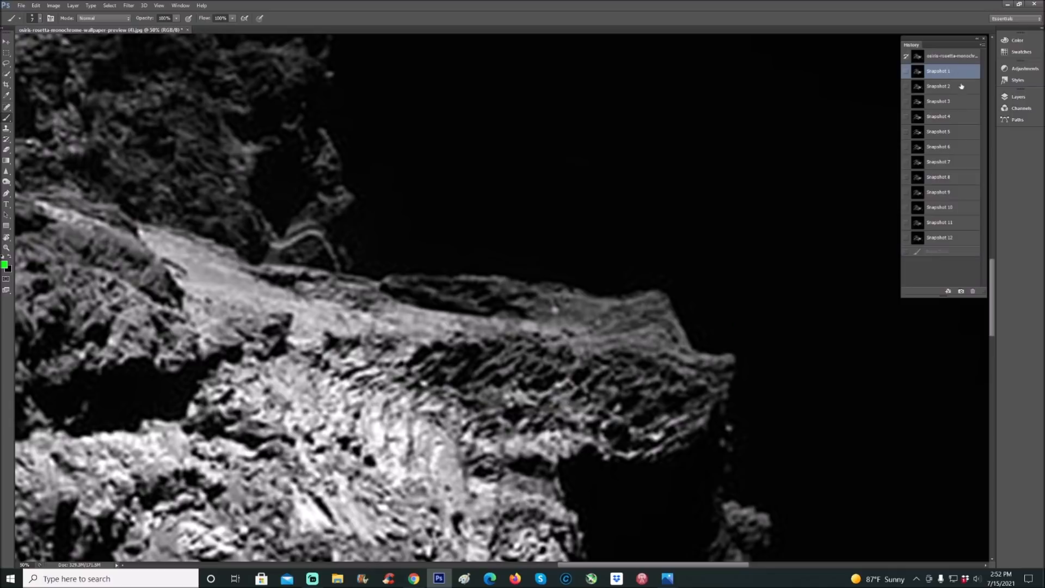
mouse_move(961, 241)
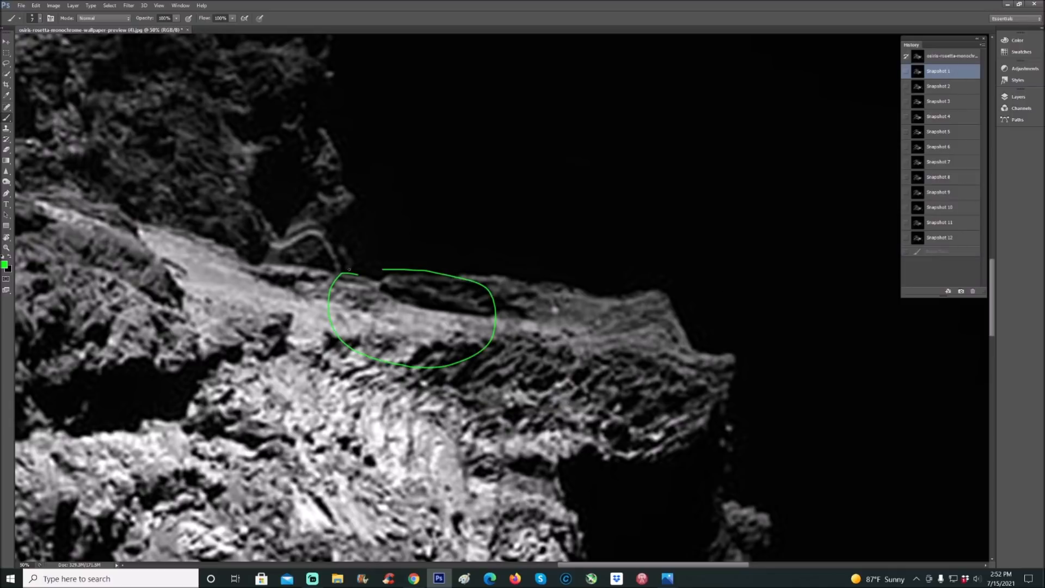
click(940, 237)
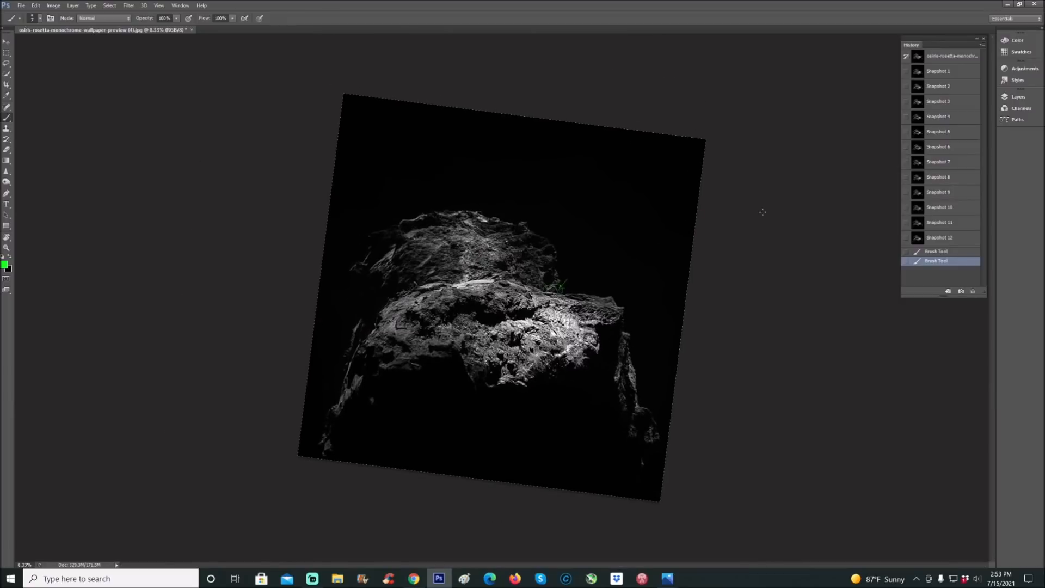
- Zoom in on the bright edge streaks and revert the partial arc drawn above them
click(939, 236)
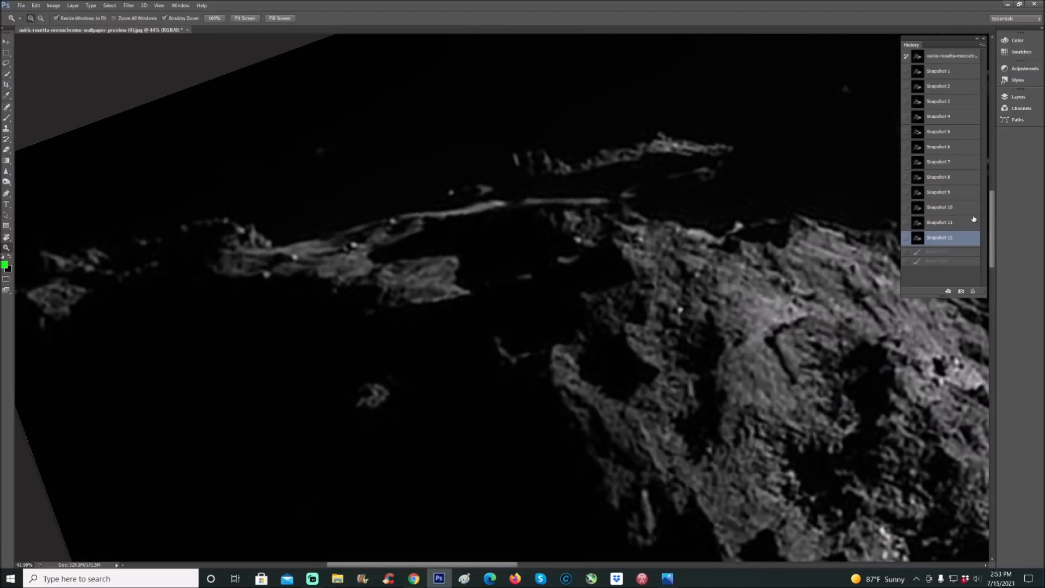
click(939, 222)
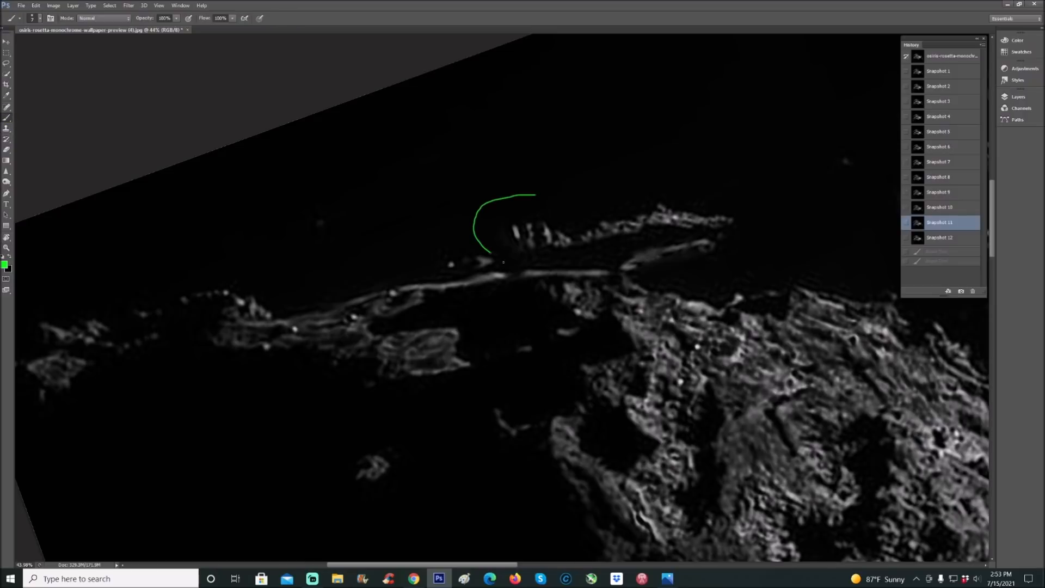
click(939, 71)
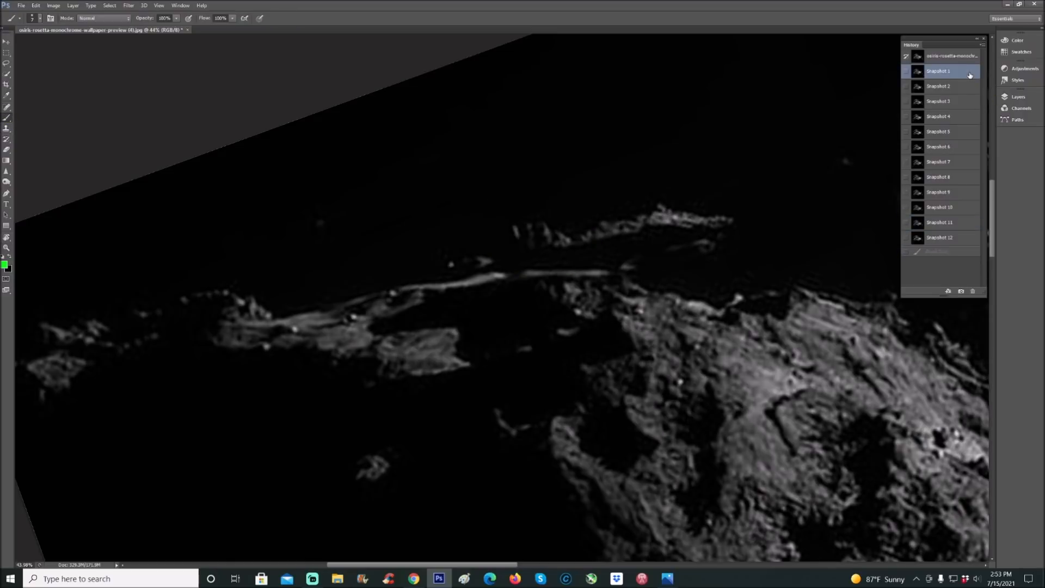
- Circle the streaky rocks left of centre, then remove it by restoring the latest snapshot
click(939, 222)
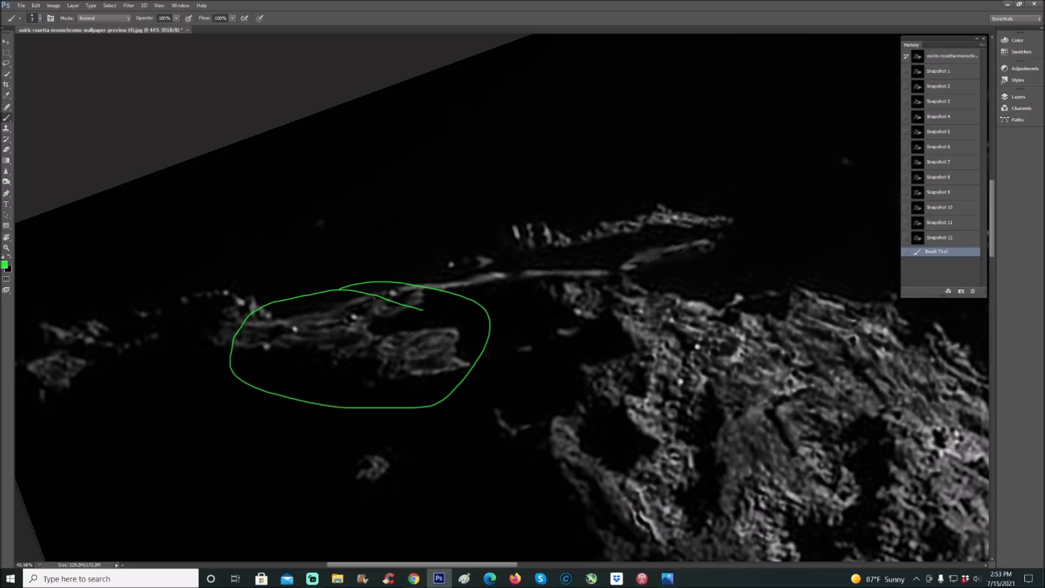
mouse_move(829, 214)
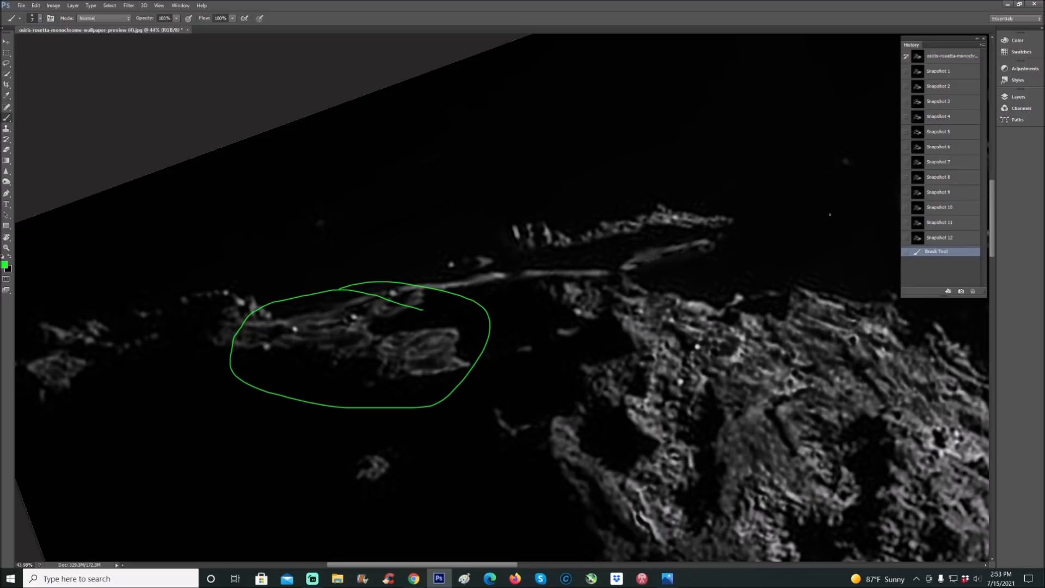
click(938, 71)
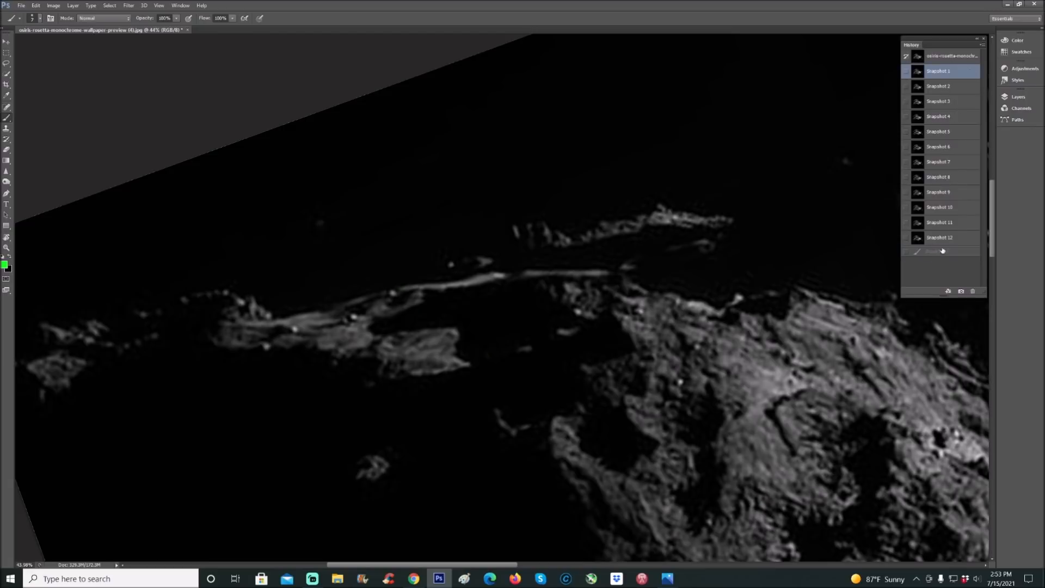
click(939, 222)
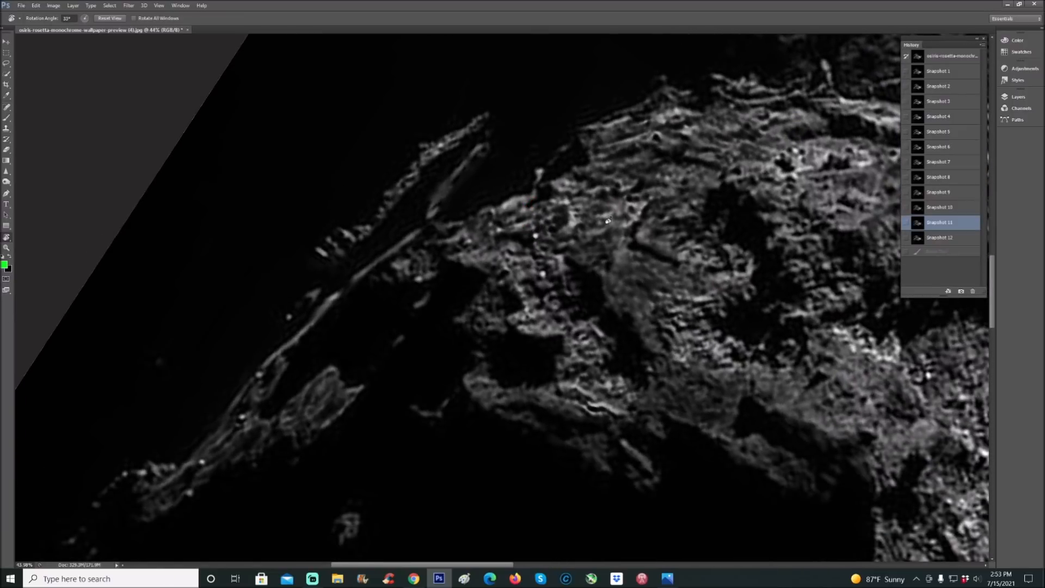
- Circle the boulder region with arrows, then restore the unmarked image from a saved snapshot
click(939, 69)
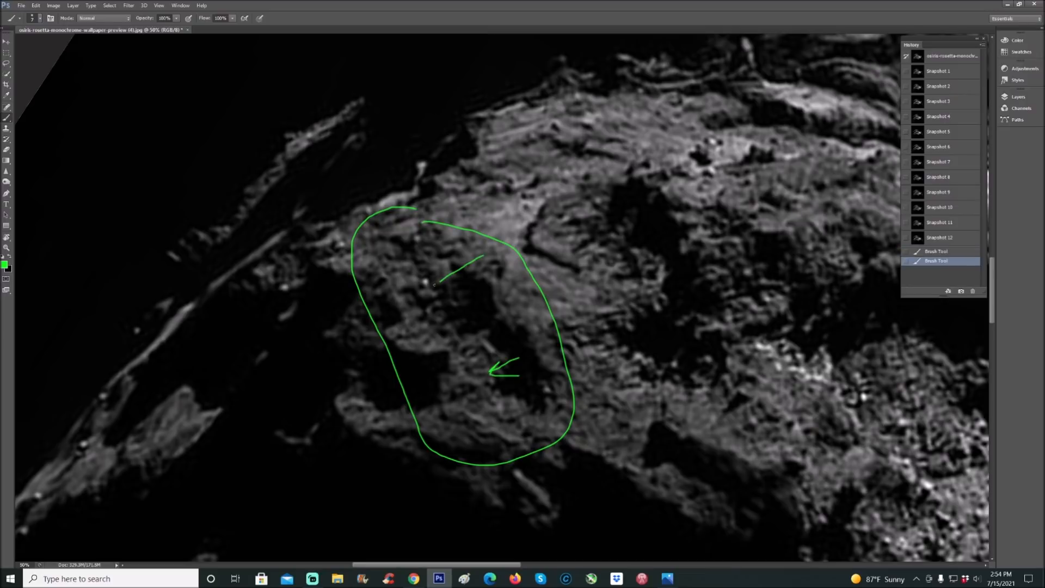
click(939, 222)
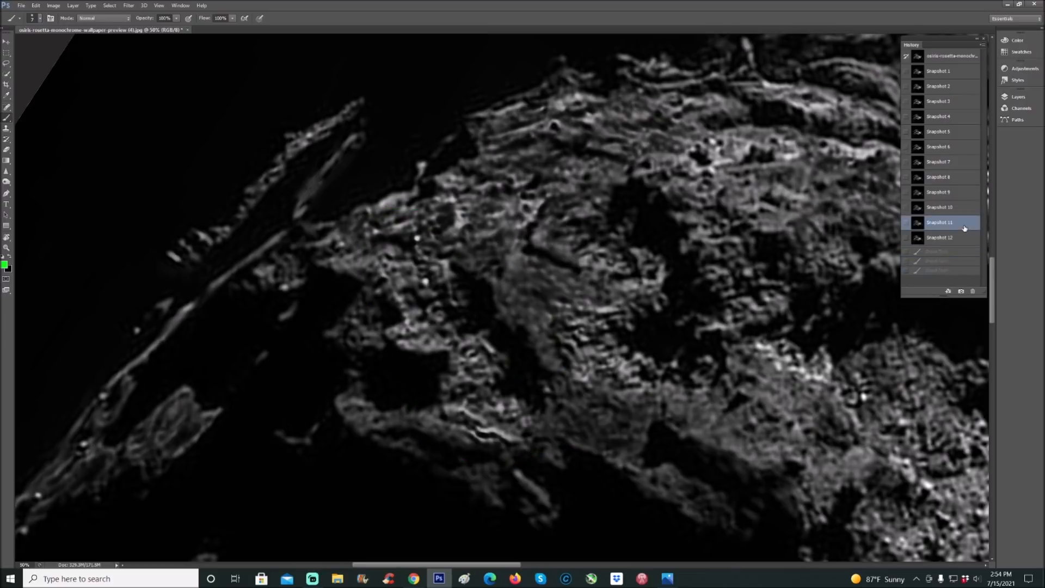
mouse_move(919, 260)
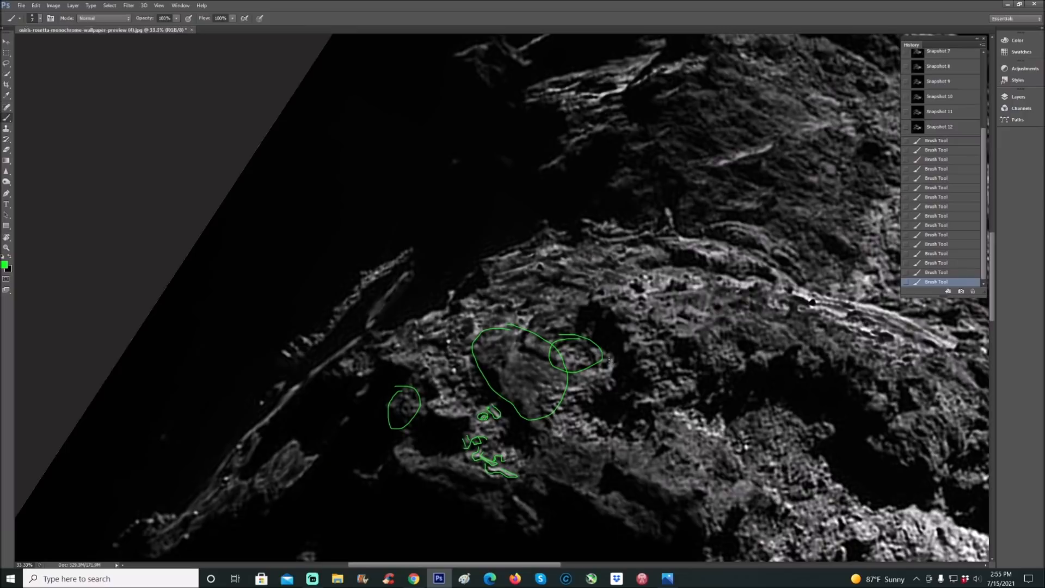
- Rotate the view onto the layered ridge and clear the green ellipse by reverting to Snapshot 10
scroll(down, 3)
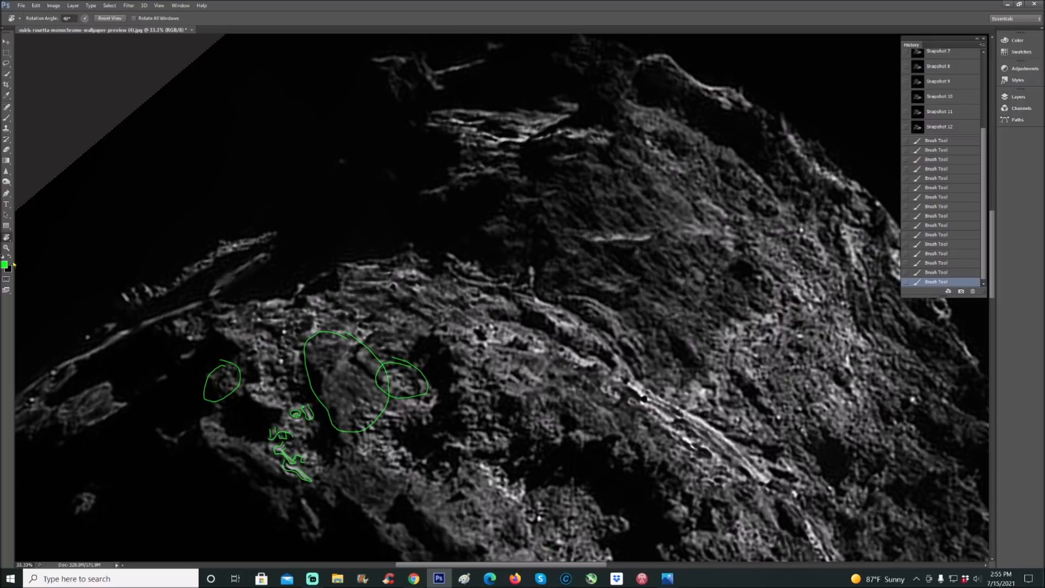
click(940, 222)
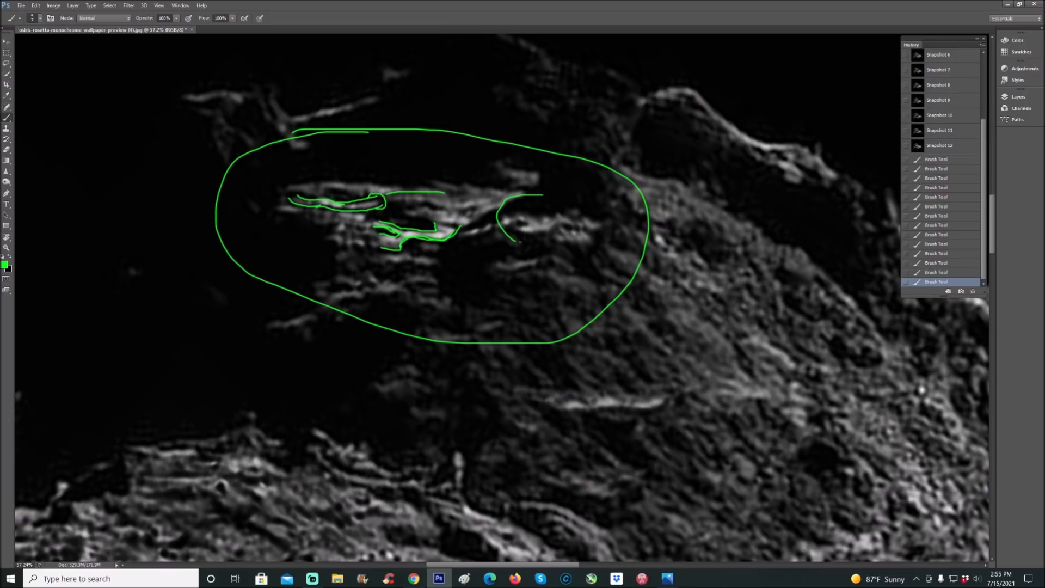
click(939, 105)
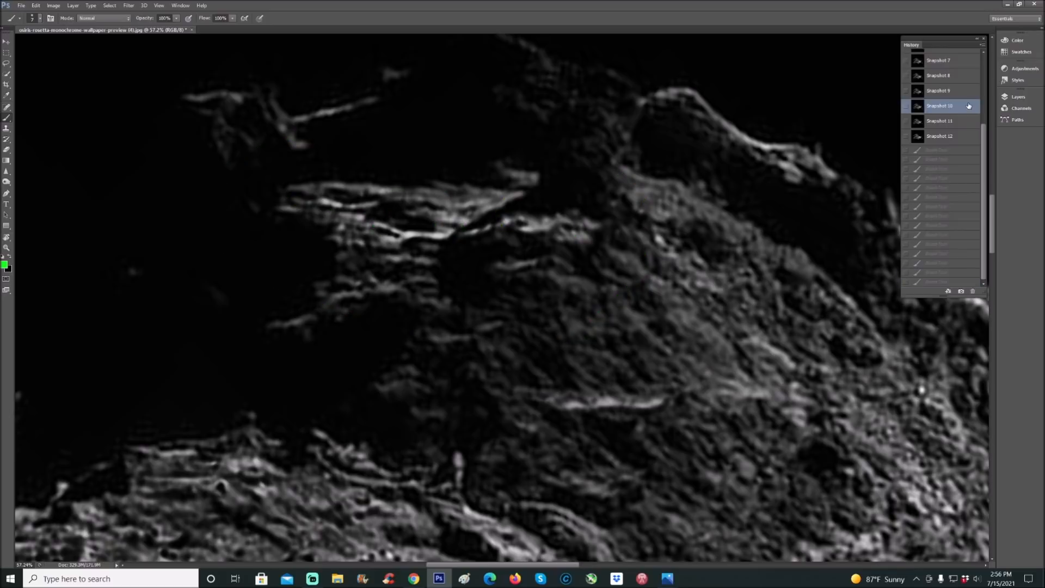
- Draw trial green ellipses around ridges and revert each via History snapshots, leaving the streaked region unmarked
click(938, 121)
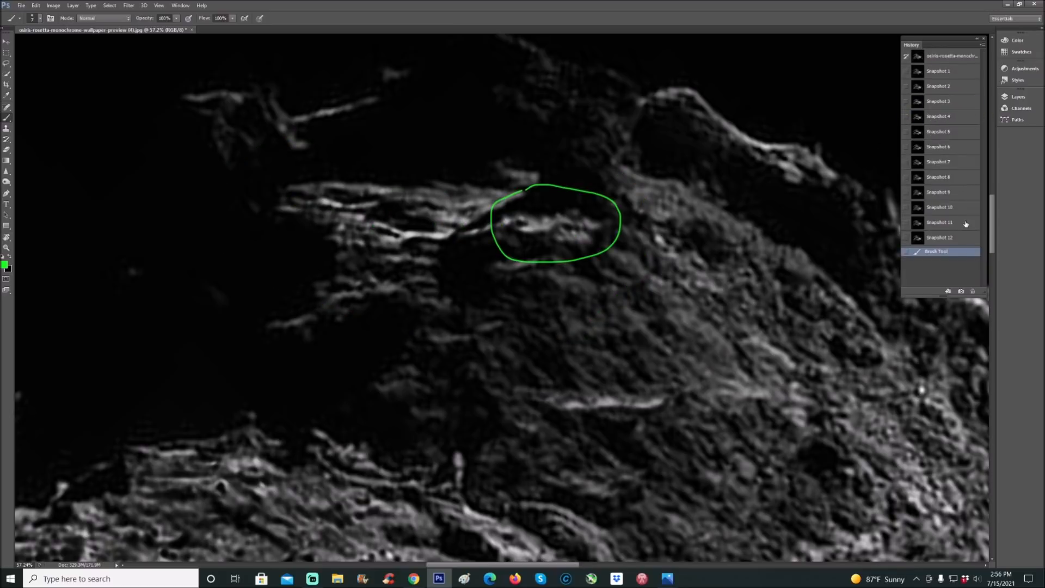
click(939, 222)
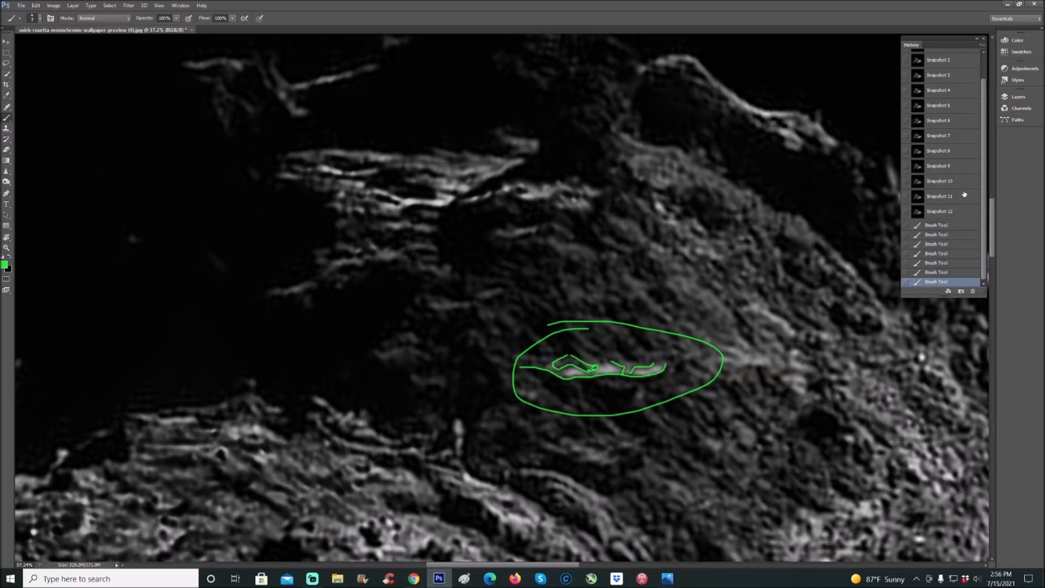
click(939, 196)
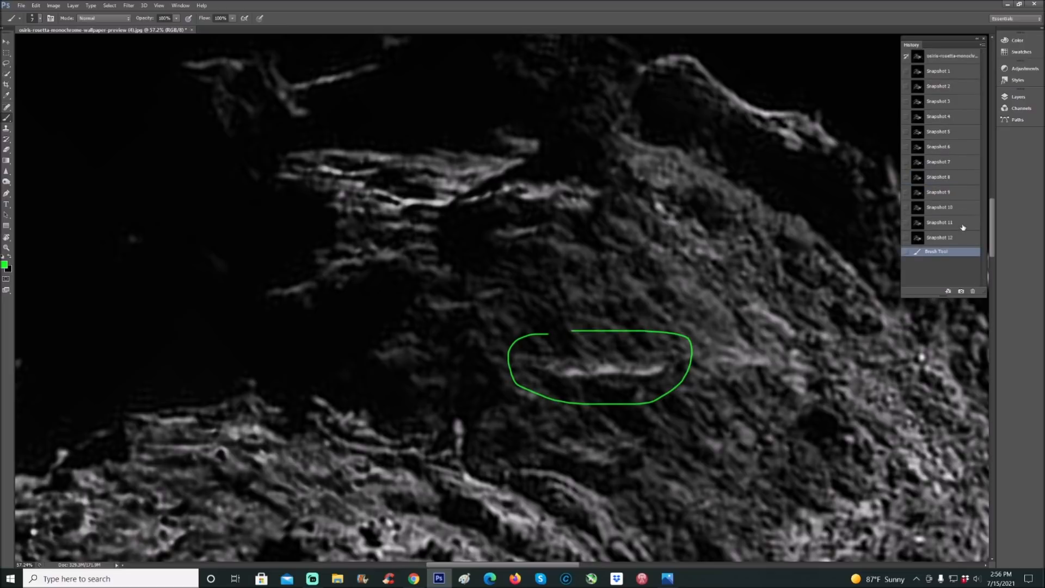
click(939, 222)
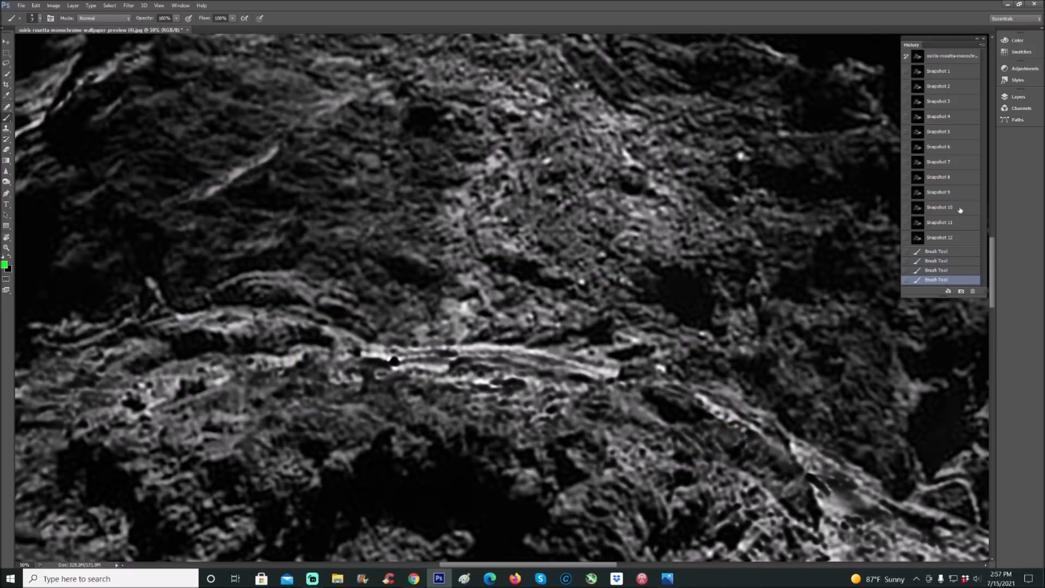
- Revert earlier circle and streak marks via History, then mark the cliff edge with a green hook and arrow
click(939, 207)
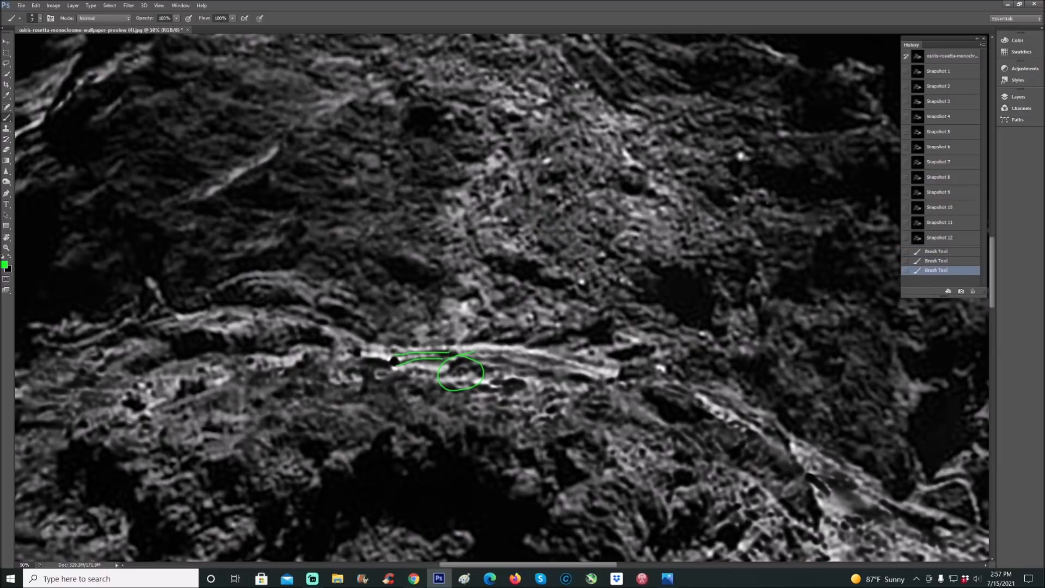
click(937, 71)
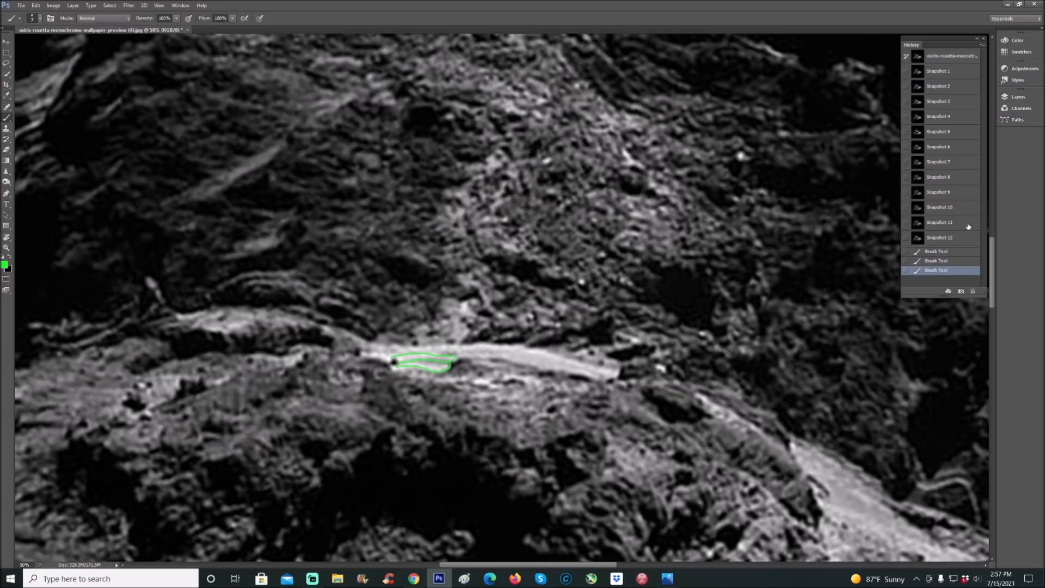
click(939, 207)
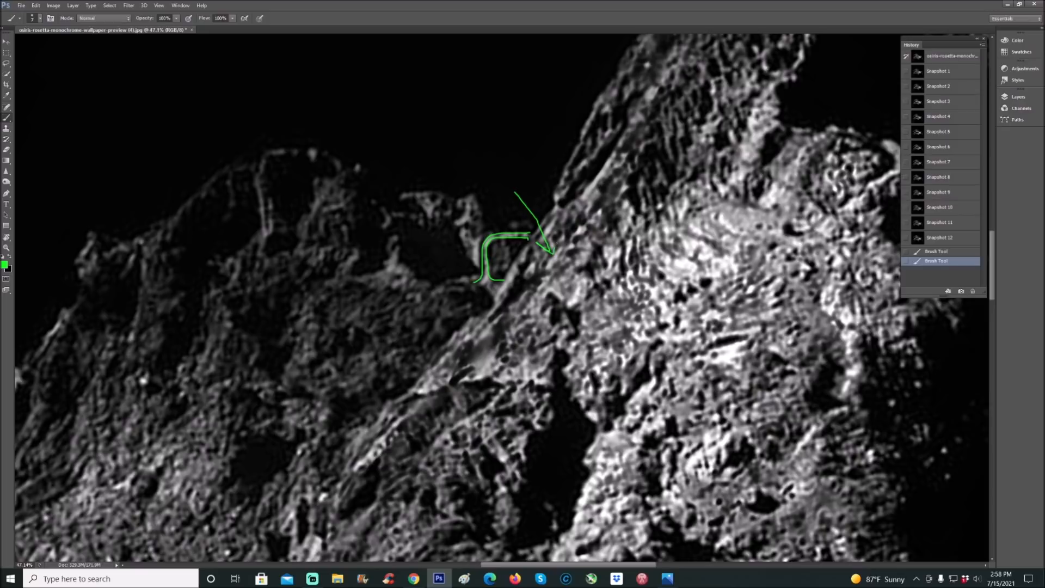
- Revert the arrow and circle marks via History snapshots and circle the faint bright streak with a green ellipse
click(936, 71)
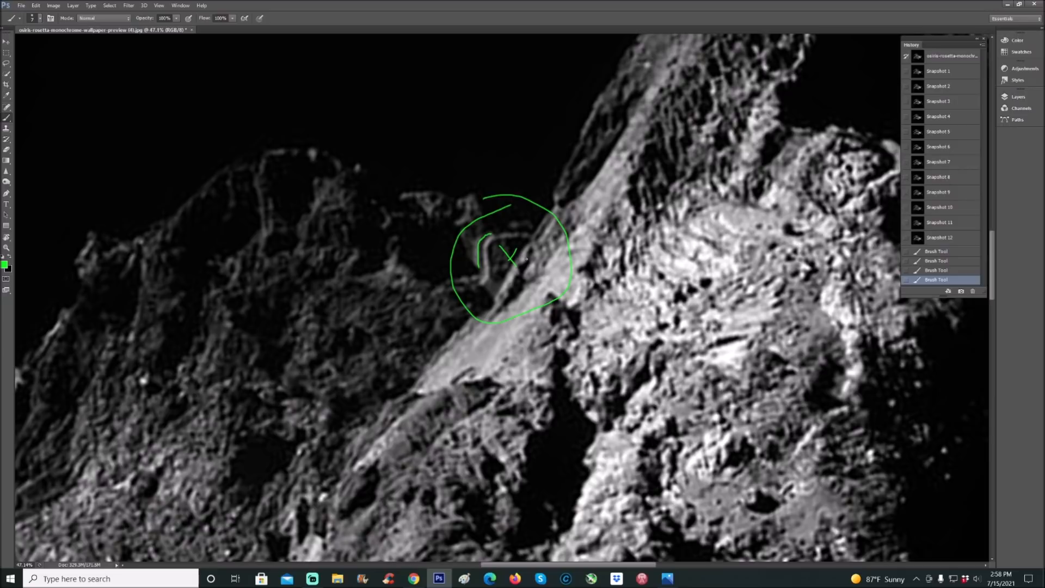
click(937, 71)
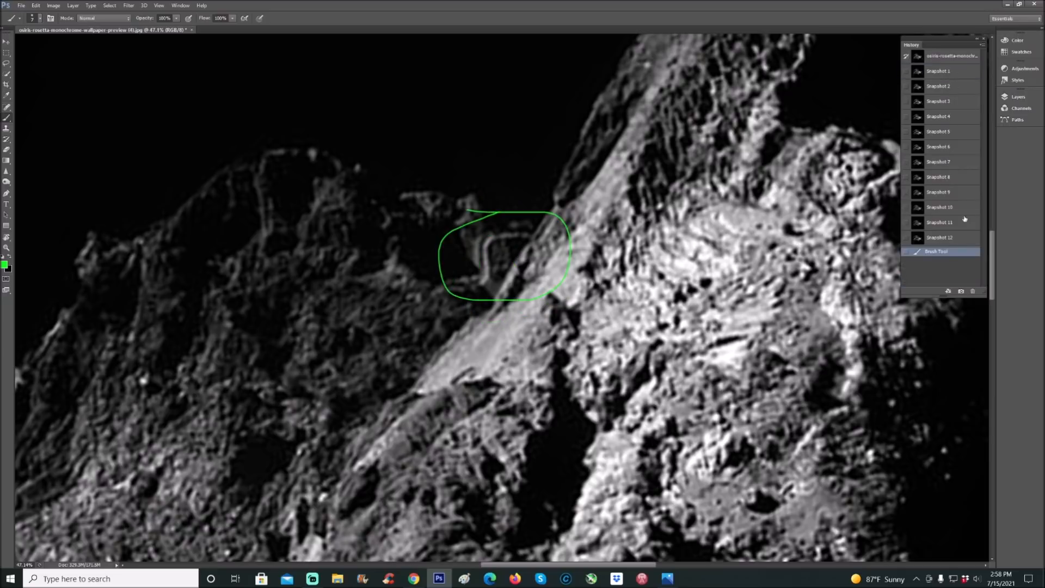
click(939, 222)
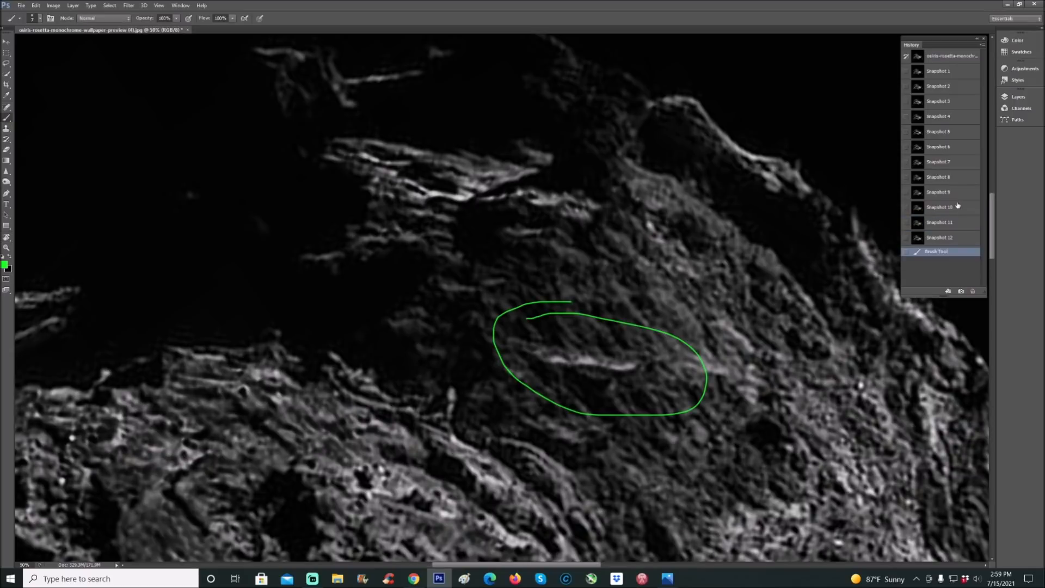
- Revert the ellipse via History and rotate the canvas to the rough, pitted comet region
click(939, 207)
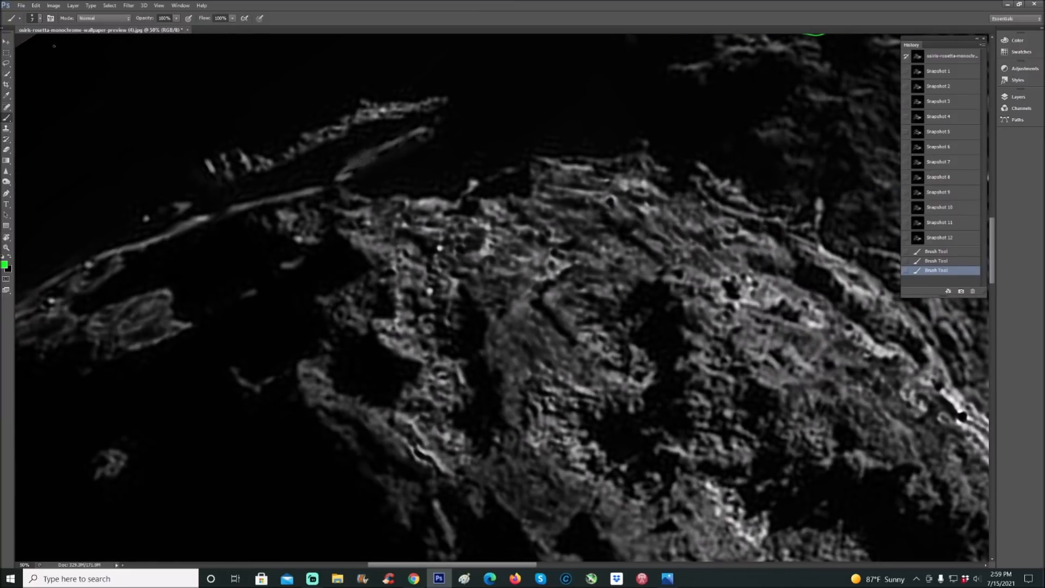
click(8, 247)
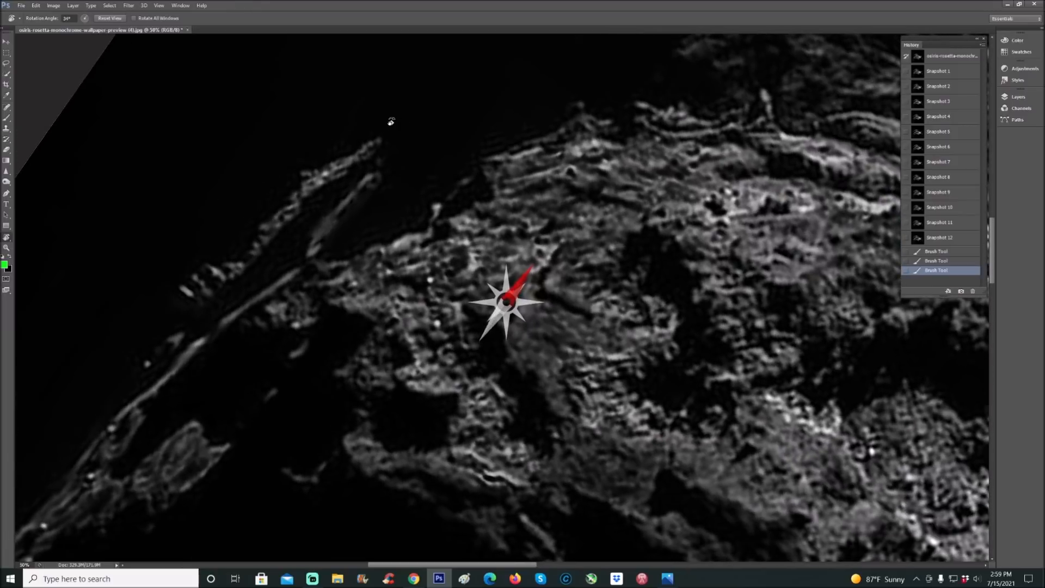